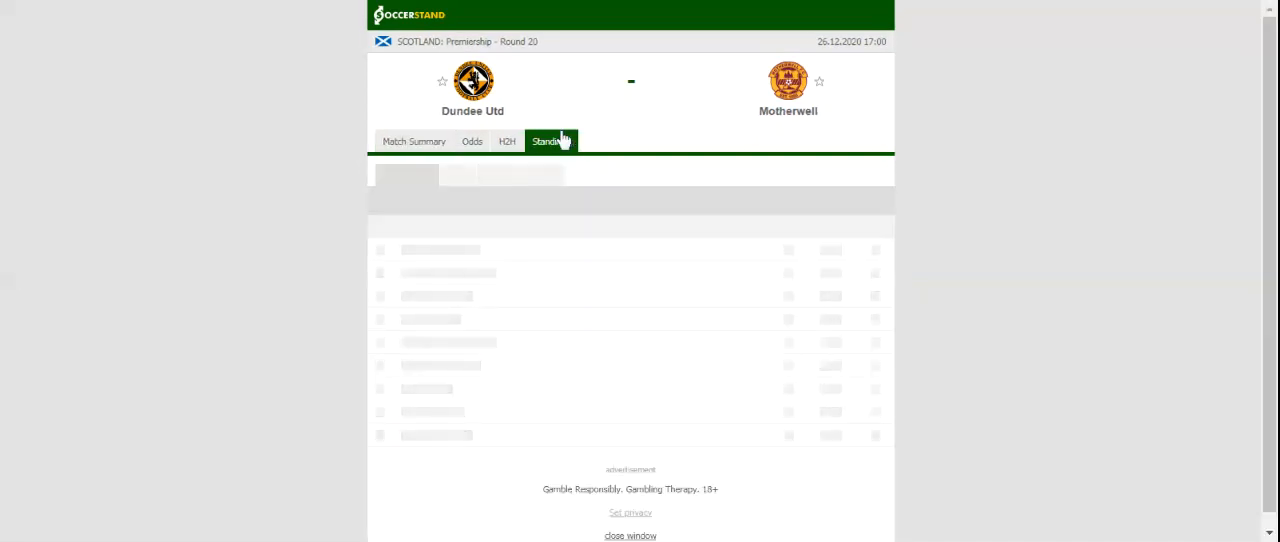
- View the league standings for the match, then switch to the H2H results of Dundee Utd and Motherwell
left_click(546, 140)
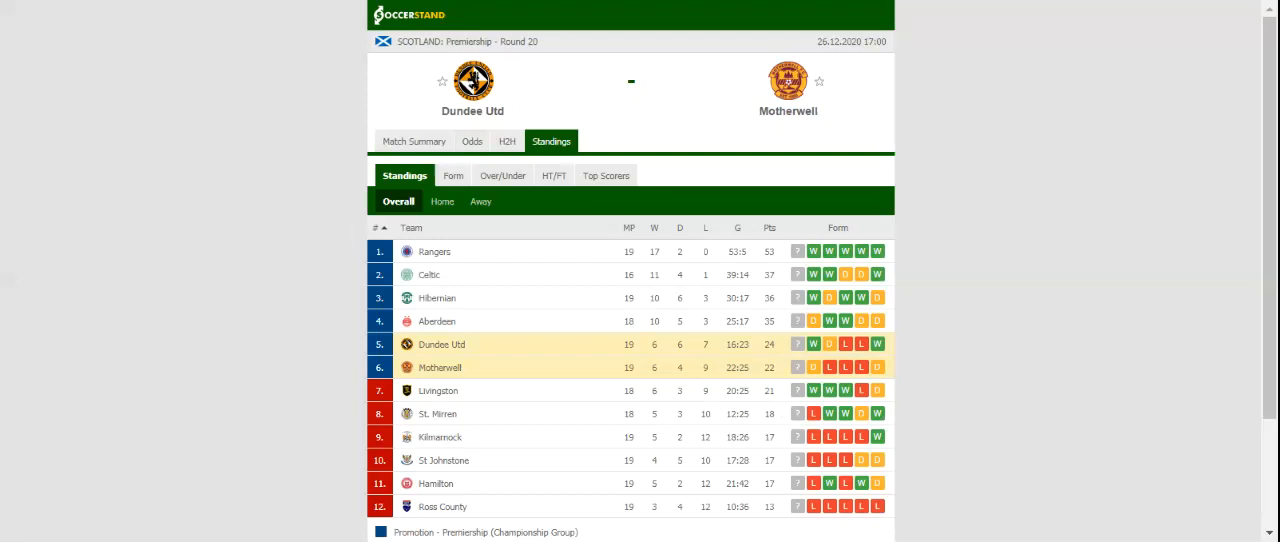
left_click(507, 141)
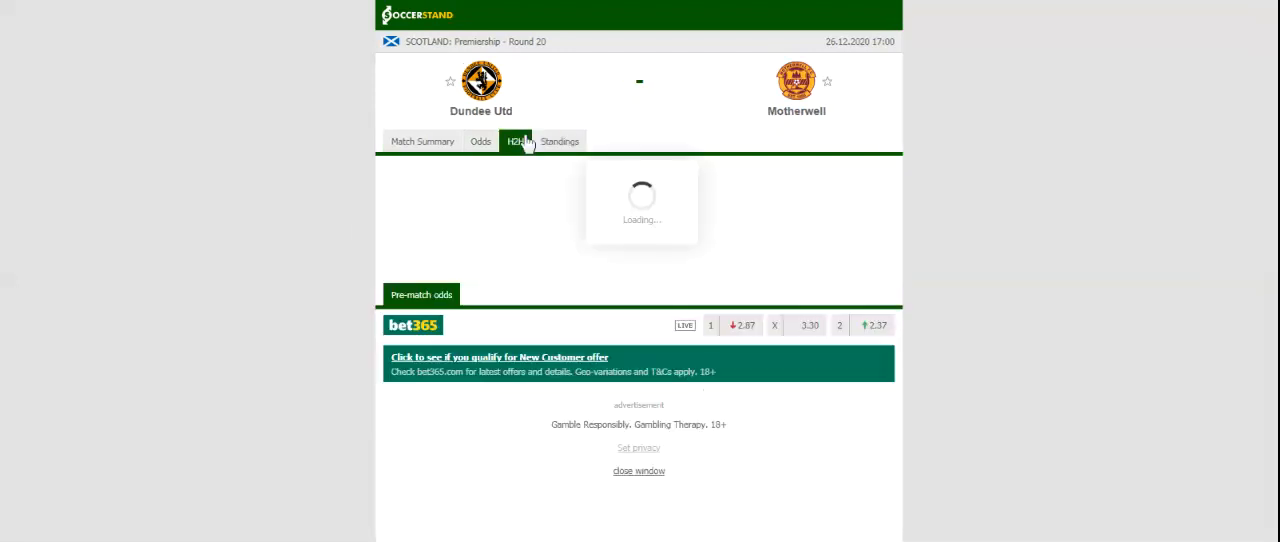
left_click(513, 141)
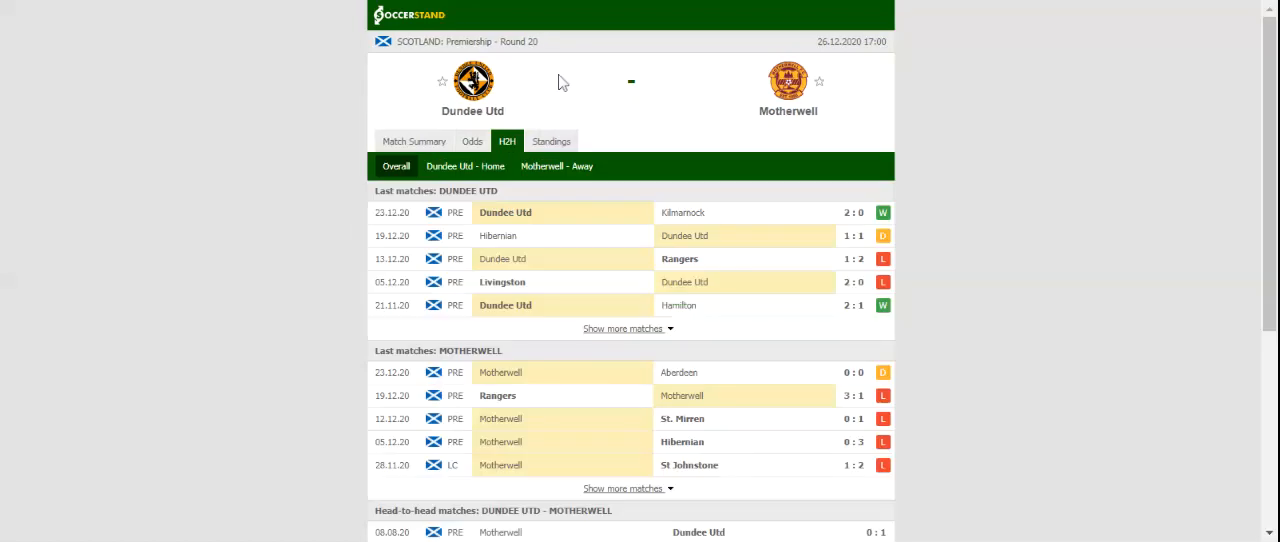